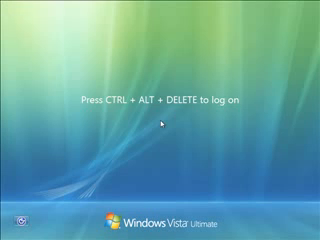
# - Press Ctrl+Alt+Delete at the Vista welcome screen to reach Erin's password prompt
pyautogui.press('ctrl+alt+delete')
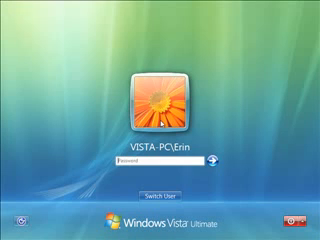